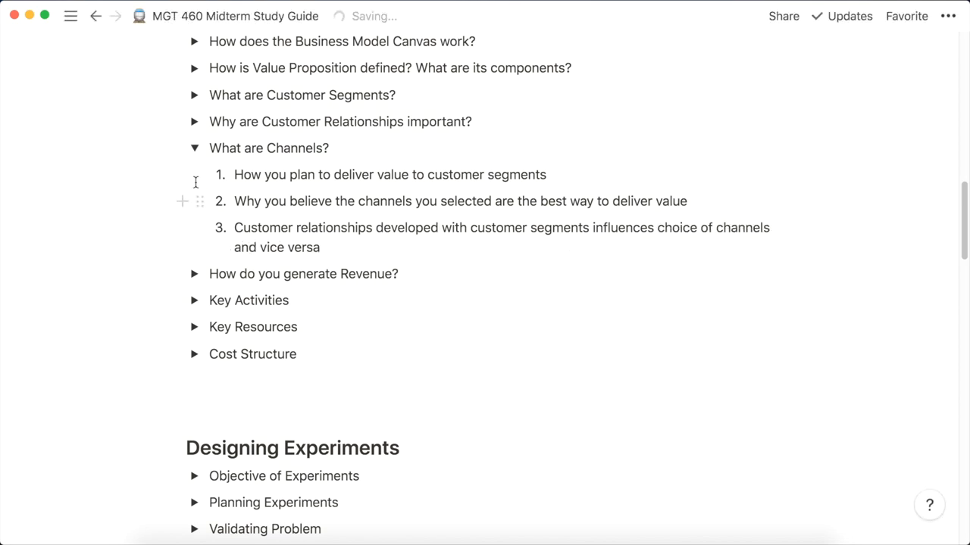
- Type 'Woould this b' into the midterm study guide page
click(70, 16)
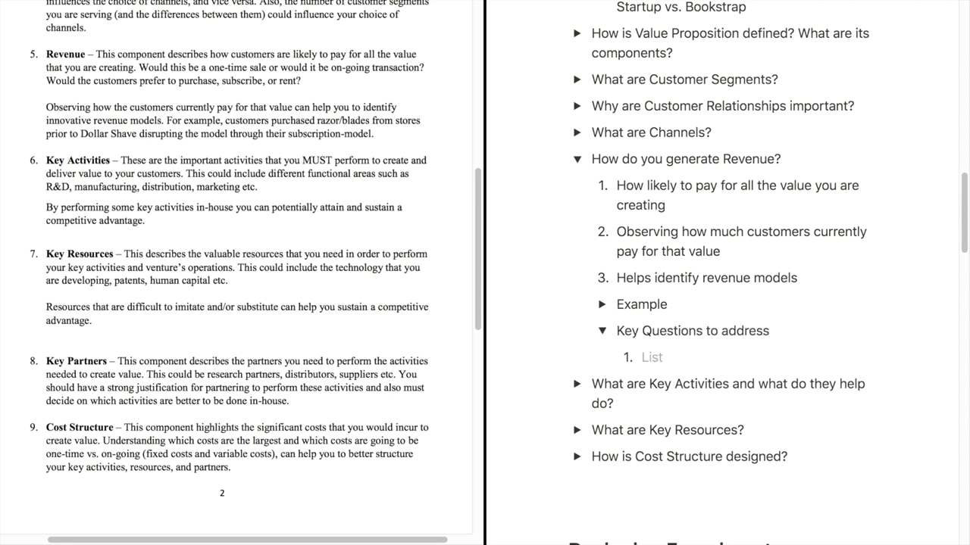
text(Woould this b)
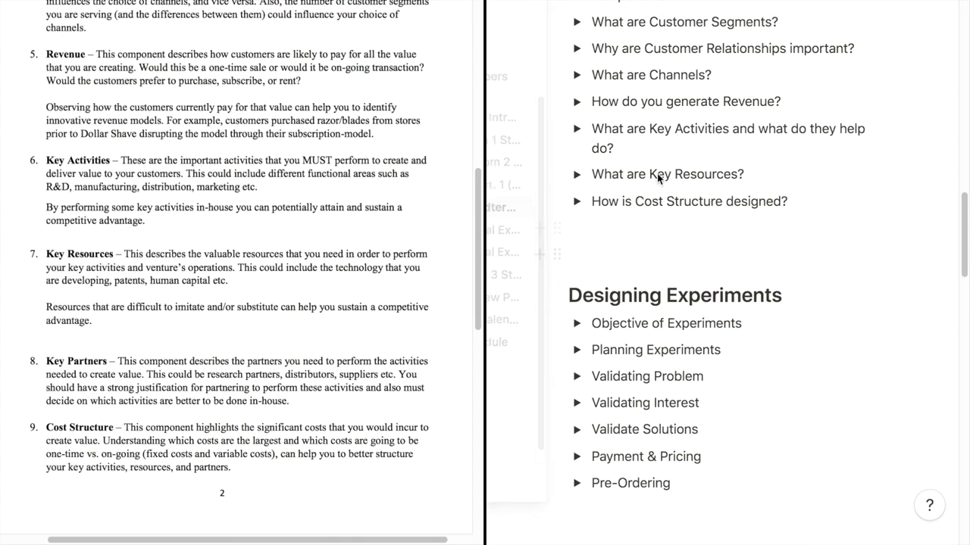
- Expand the Revenue question toggle
click(576, 100)
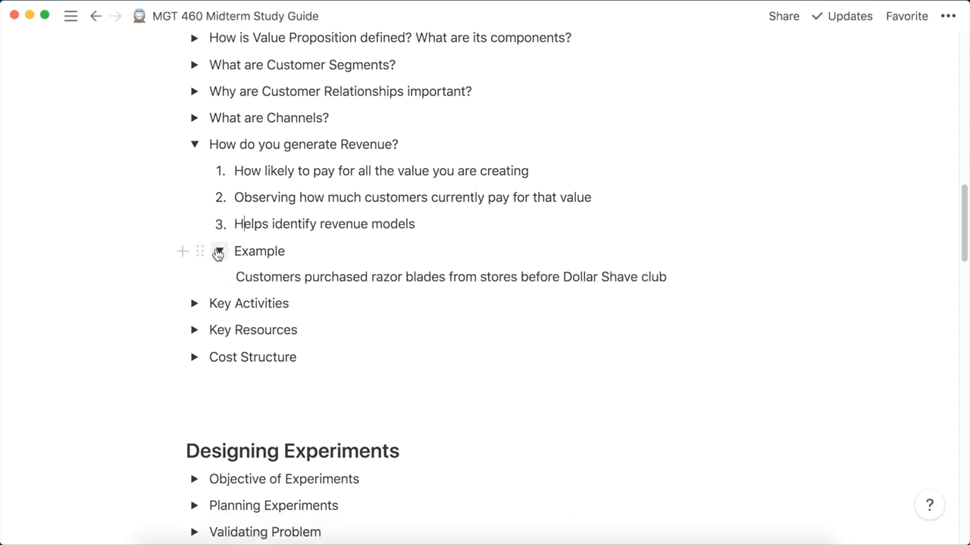
- Reword the Key Activities title as a question ending 'and what do they help dp'
click(194, 144)
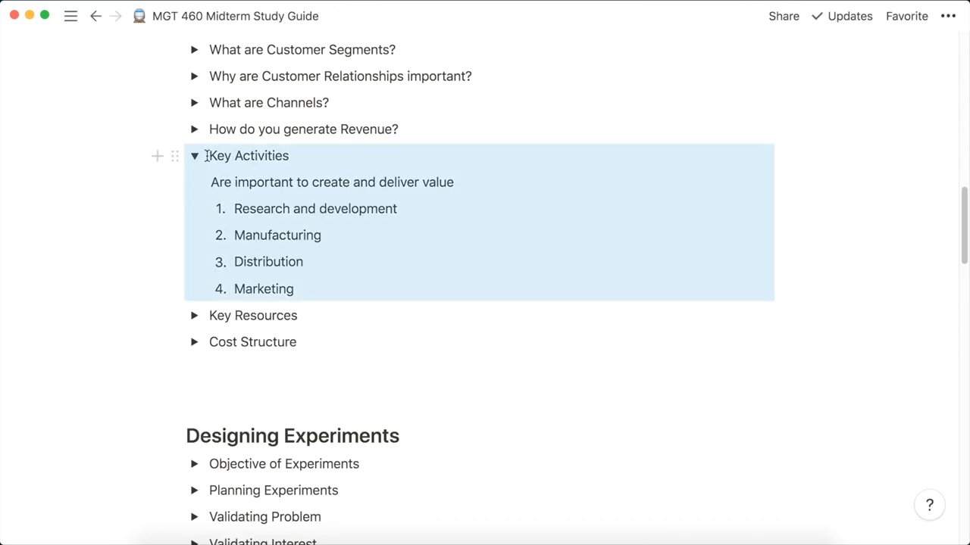
click(194, 156)
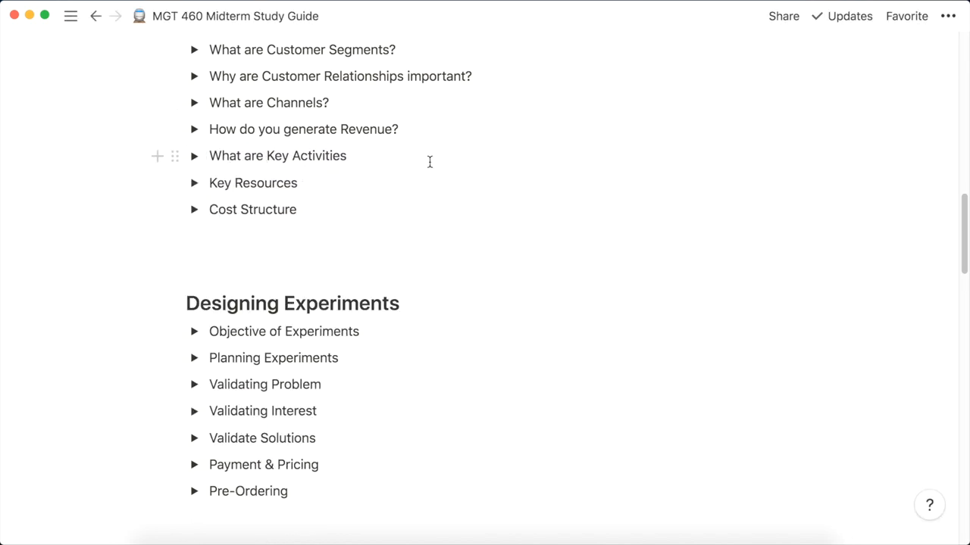
text(and what do they help dp)
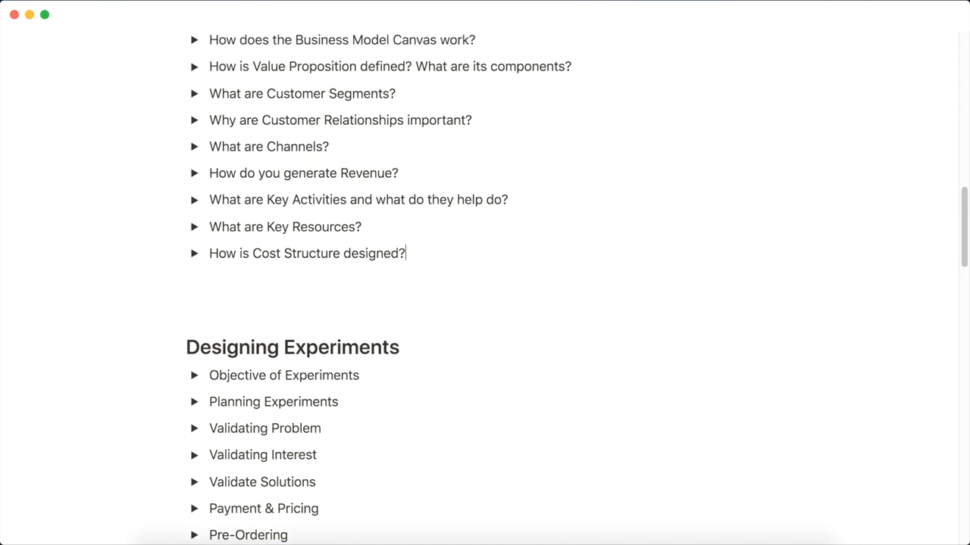
- Under Key Resources, add a TL;DR toggle reading 'Describes resources you need ot perform the key activities'
click(194, 227)
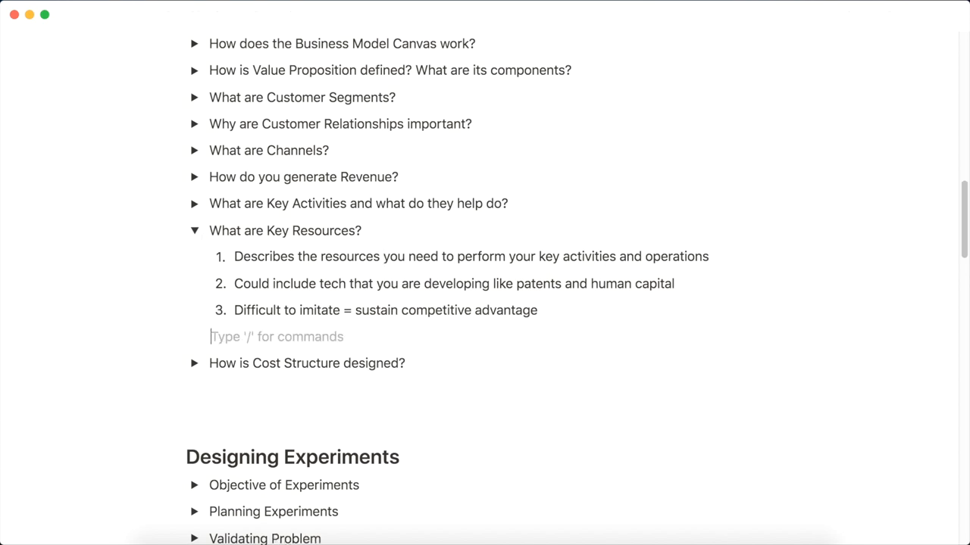
text(TL;DR)
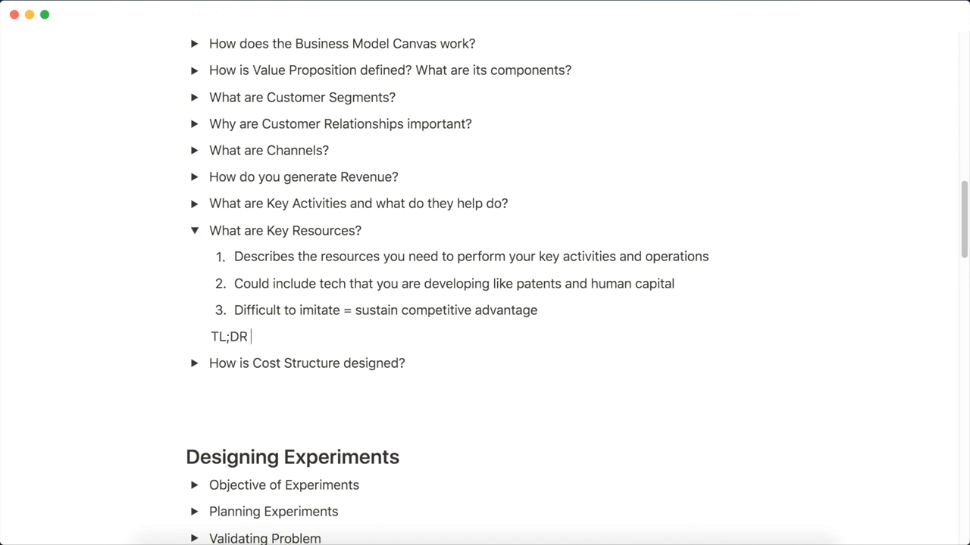
double_click(230, 337)
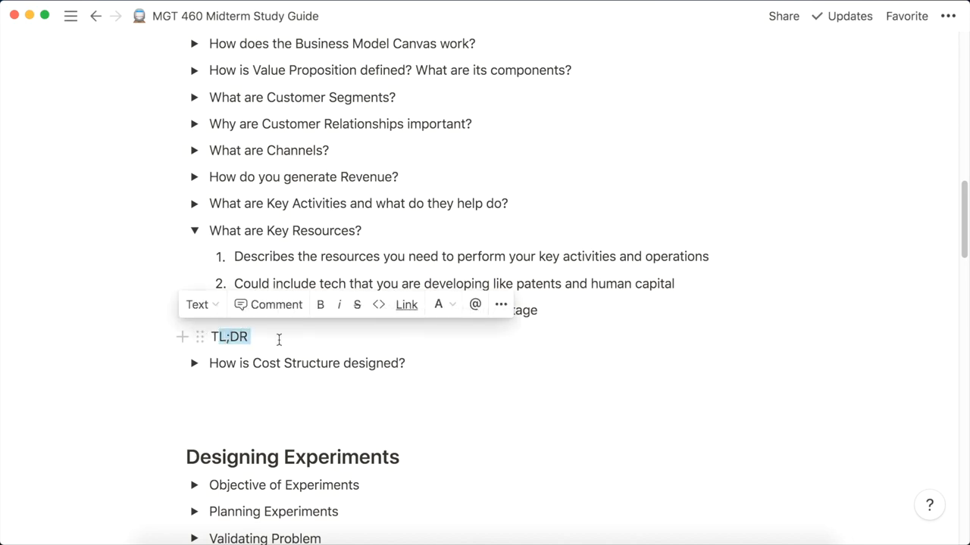
click(200, 337)
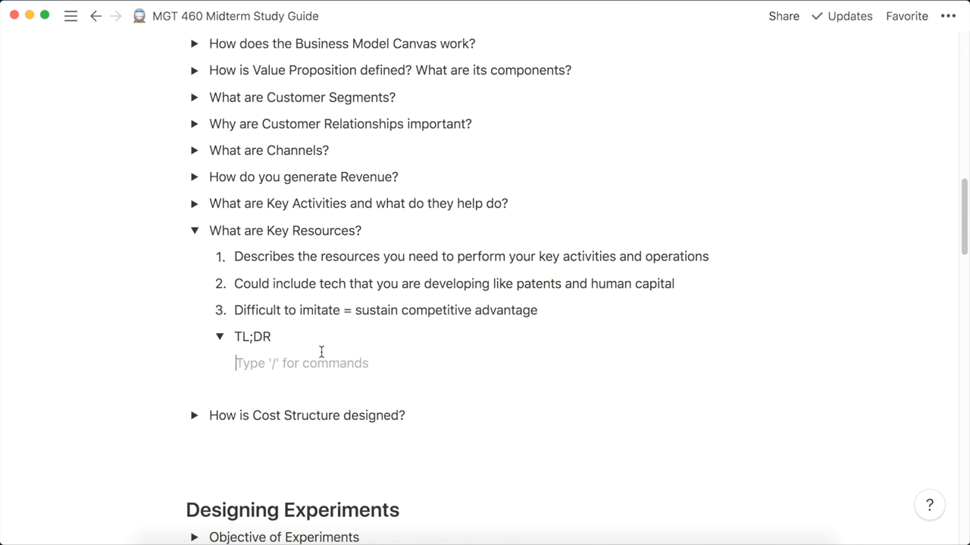
text(Describes resources you)
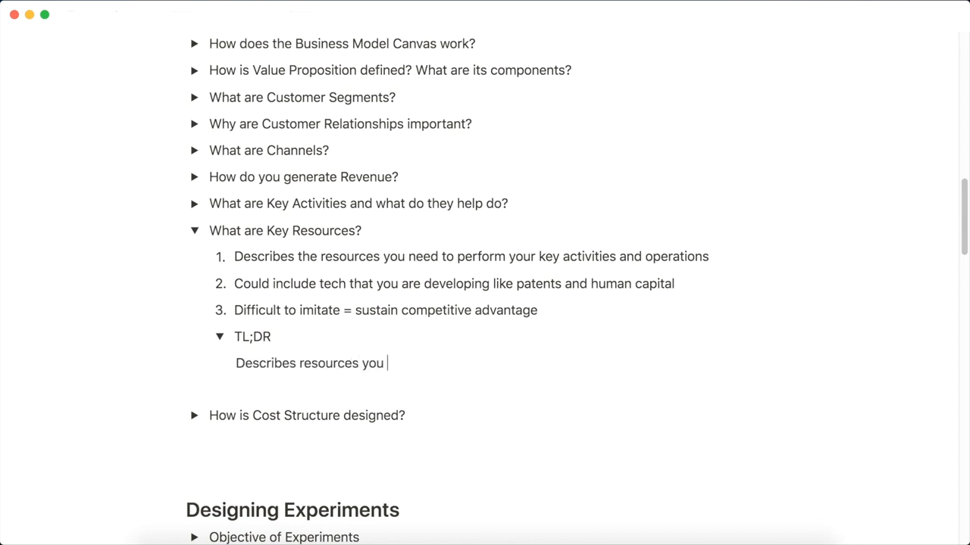
text(need ot perform the key ac)
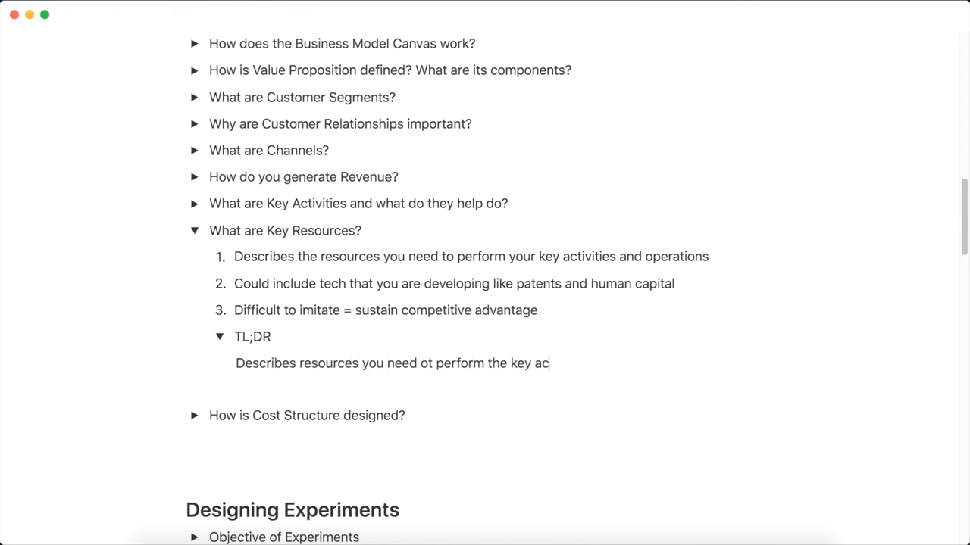
text(tivities)
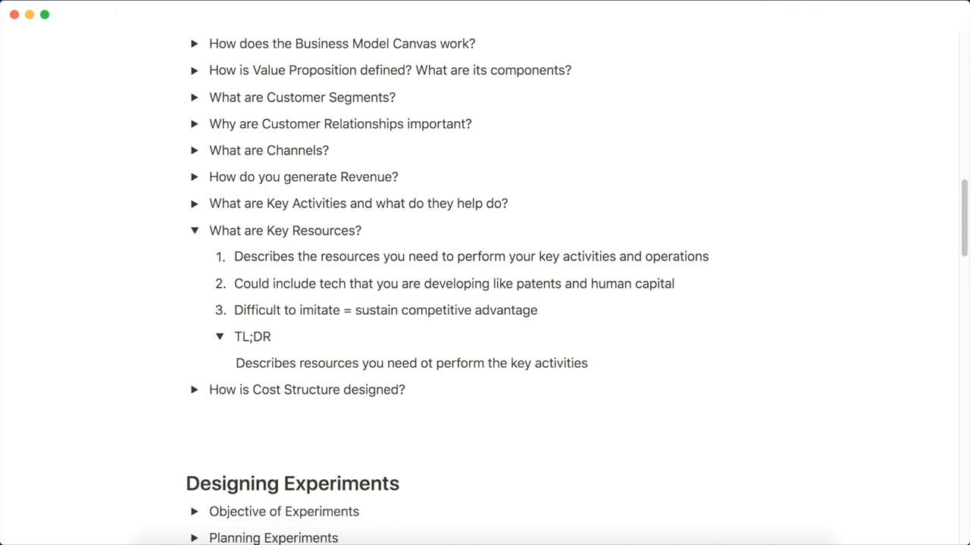
- Expand Cost Structure, How does the Business Model Canvas work?, its sub-toggles, and Lean Model Approach
click(194, 230)
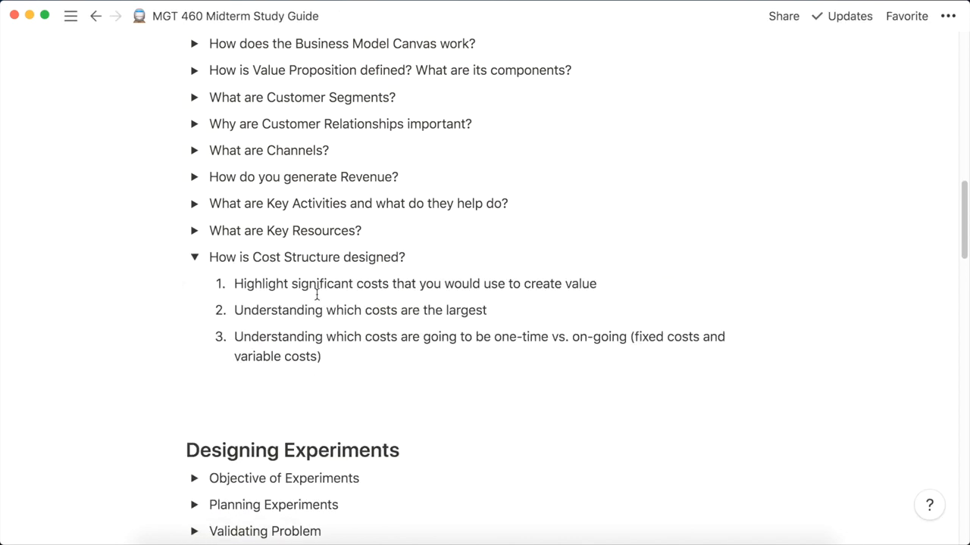
scroll(down, 3)
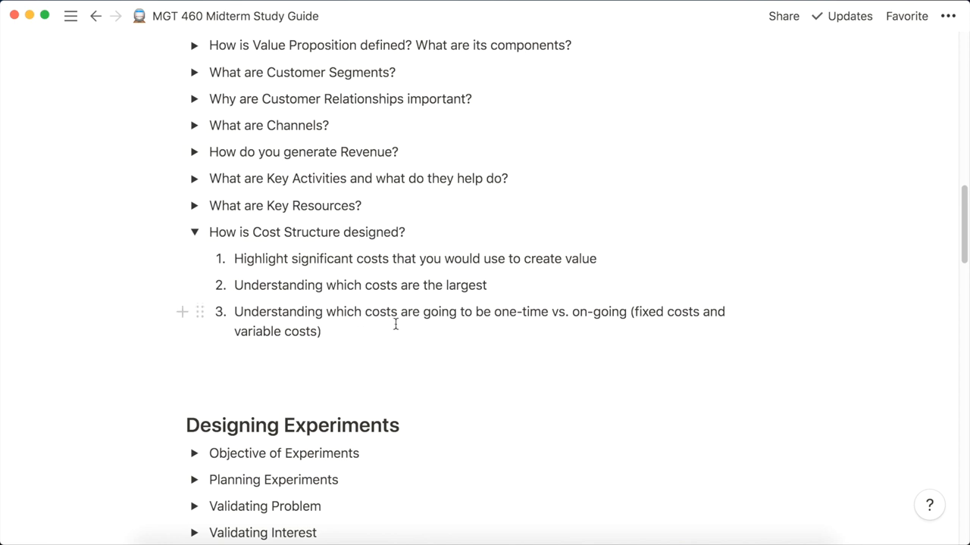
mouse_move(210, 232)
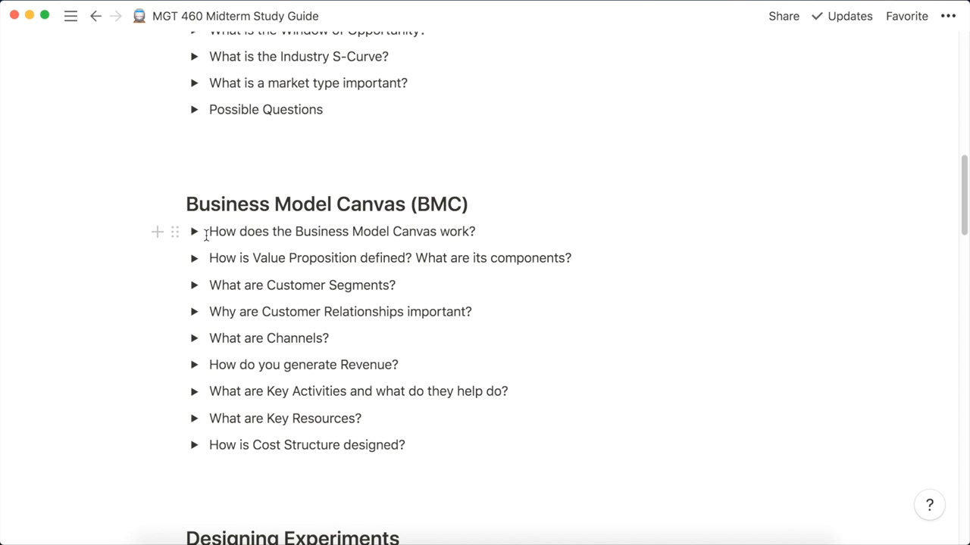
click(195, 231)
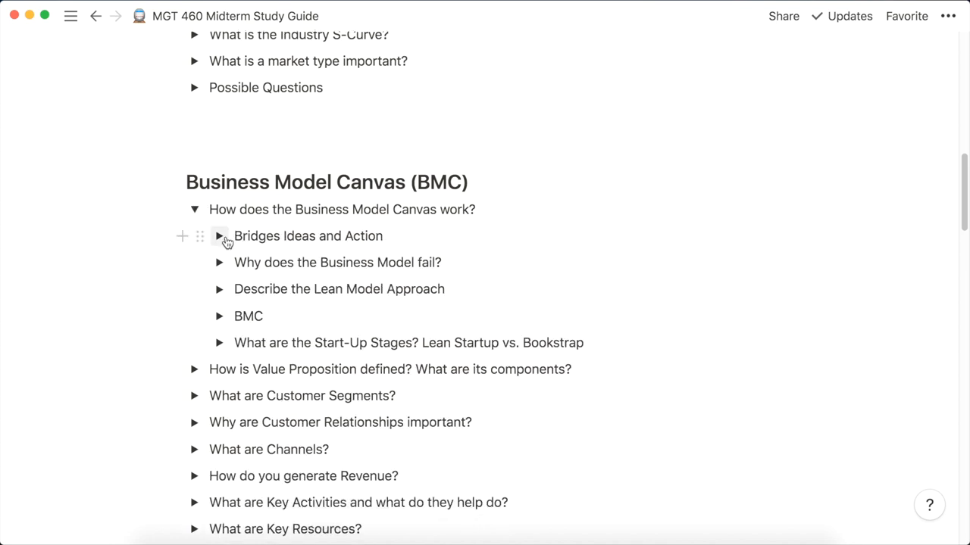
click(220, 235)
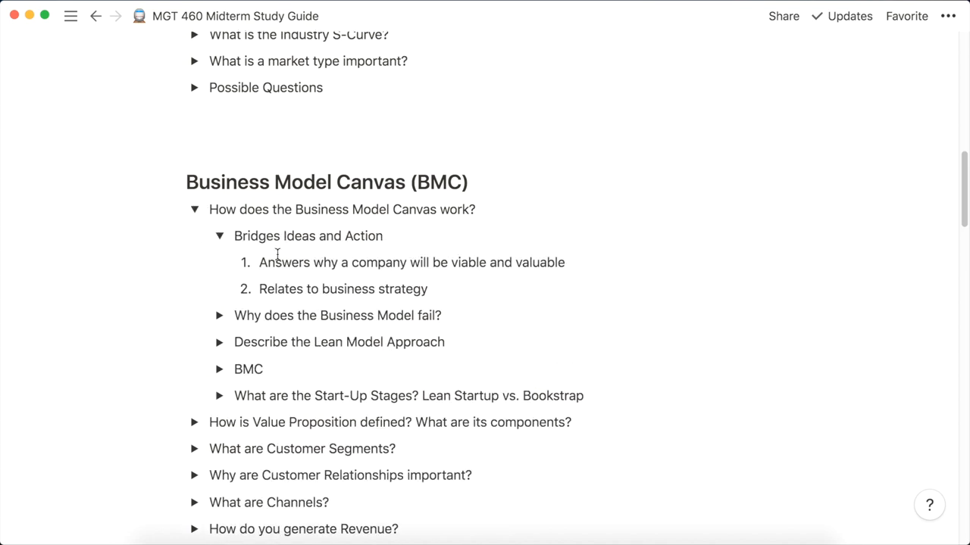
scroll(down, 3)
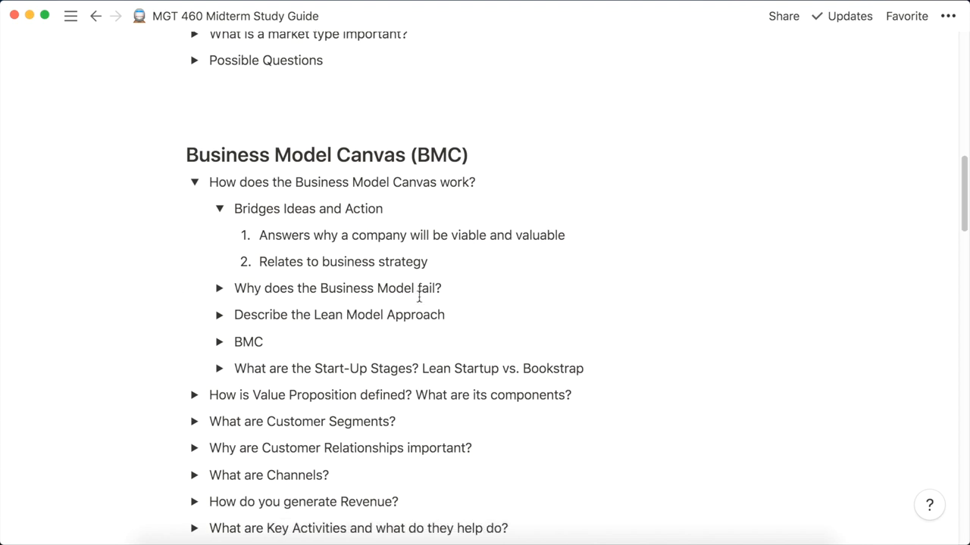
click(220, 208)
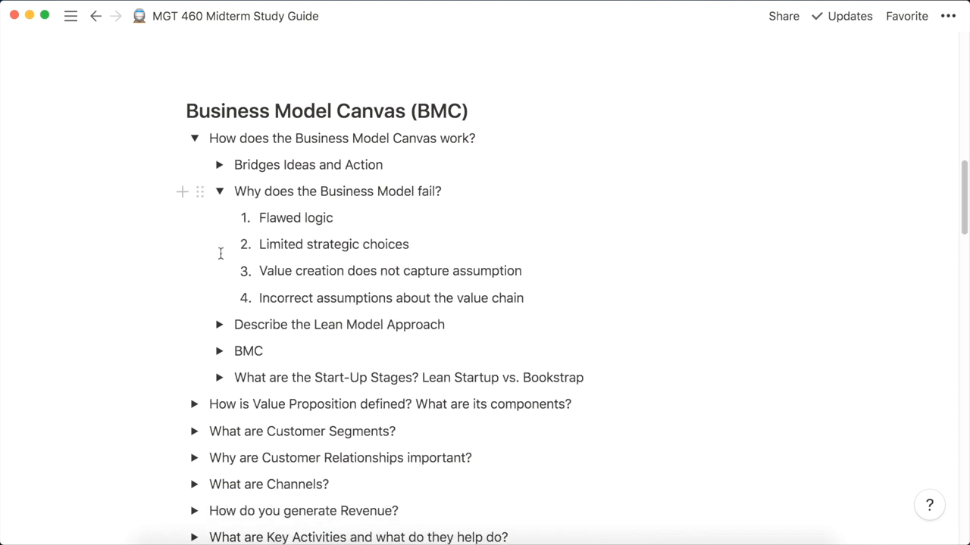
scroll(down, 3)
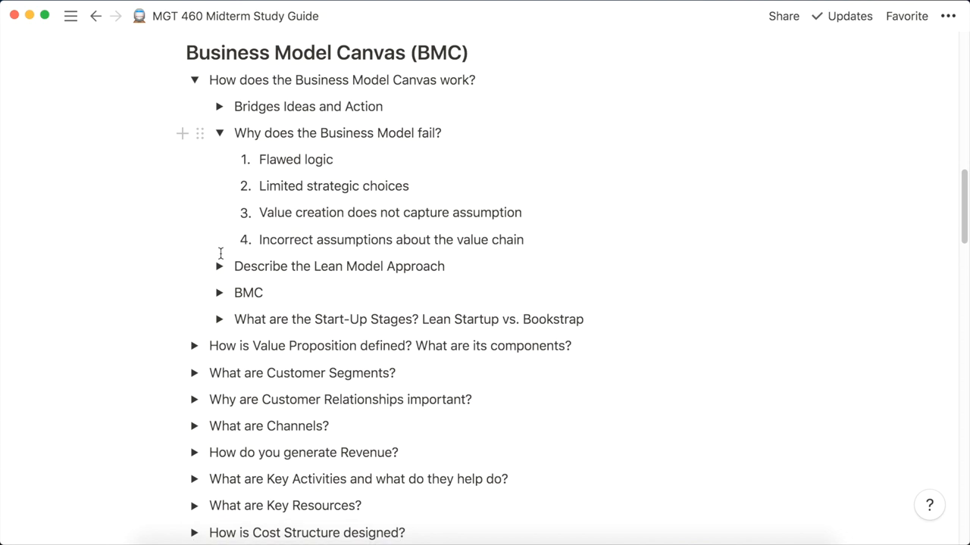
mouse_move(220, 266)
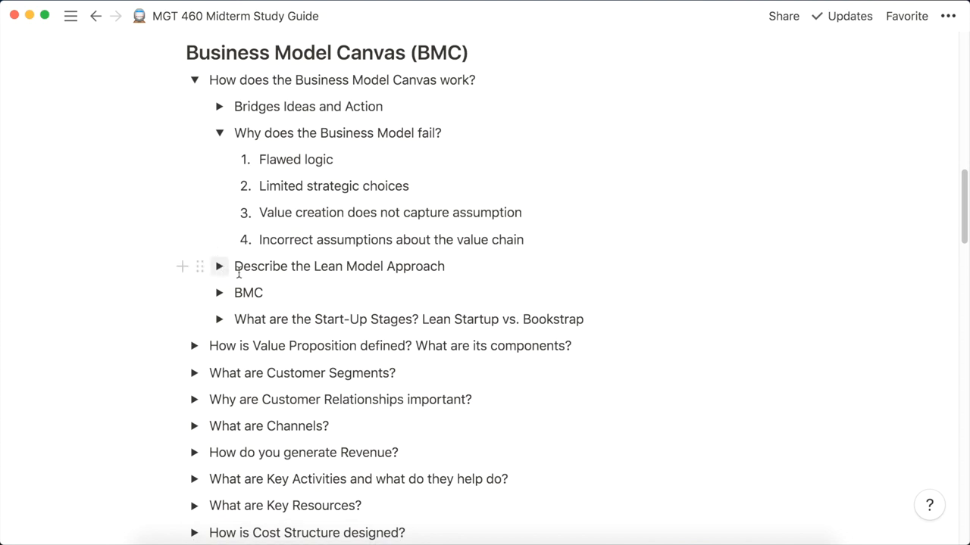
click(220, 266)
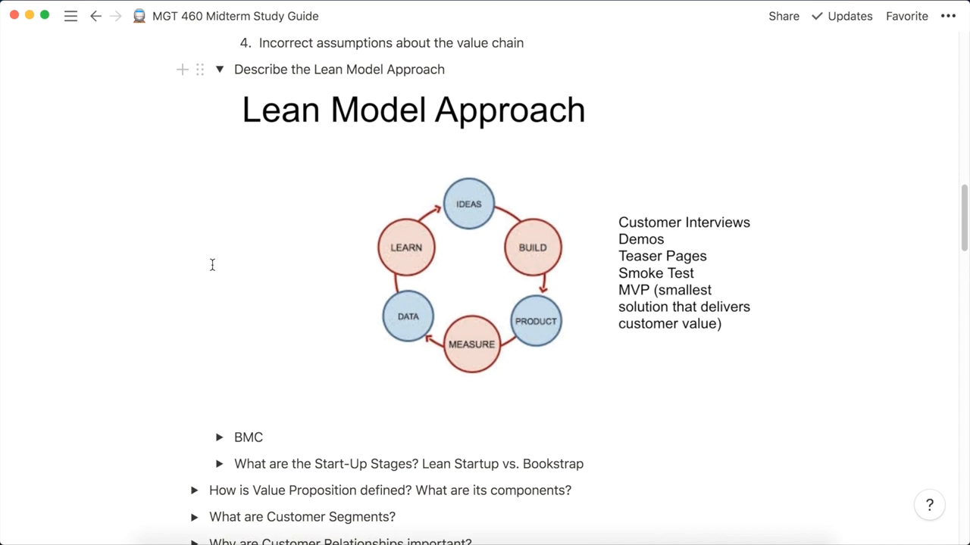